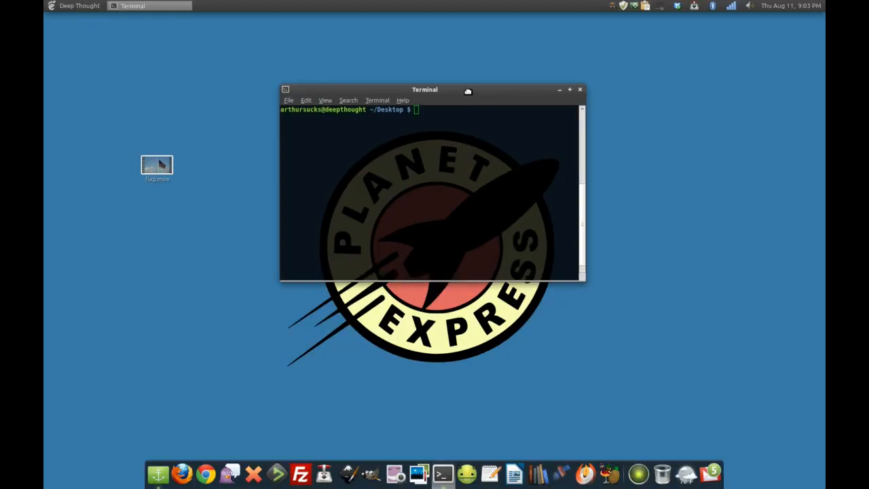
Preview flag.mov from the desktop in Totem, close the player, and enter mktorrent at the prompt
click(158, 165)
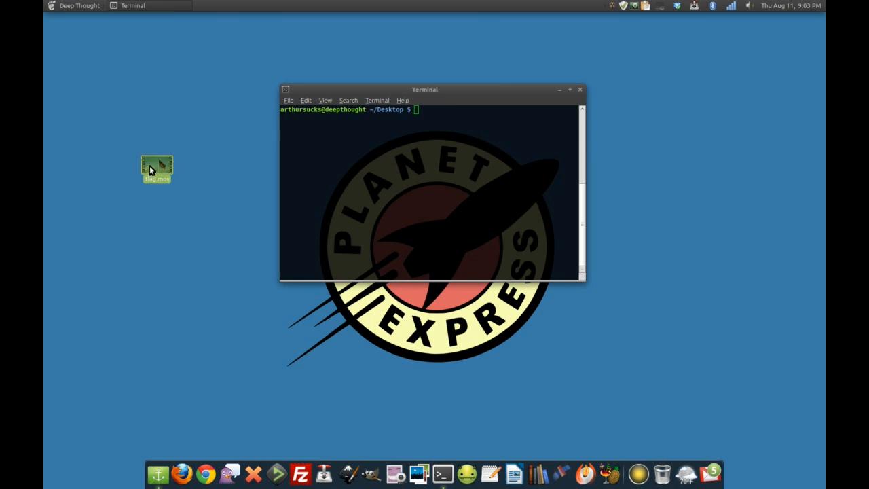
double_click(158, 168)
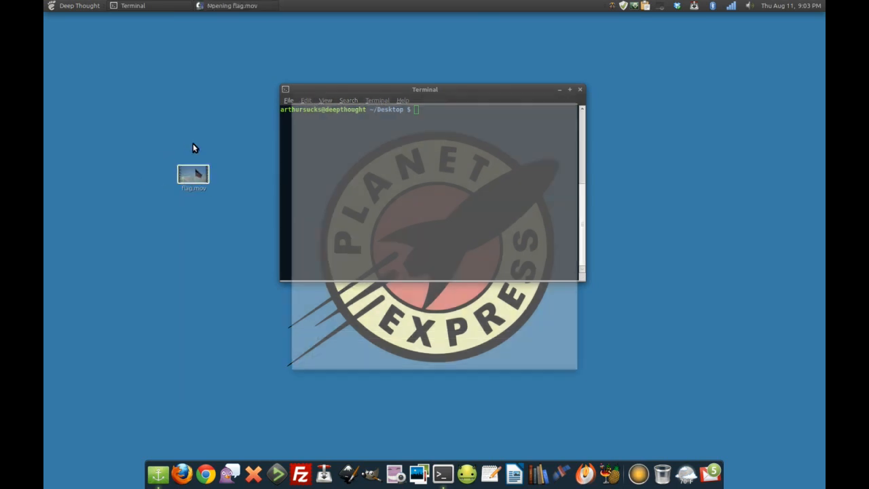
double_click(193, 175)
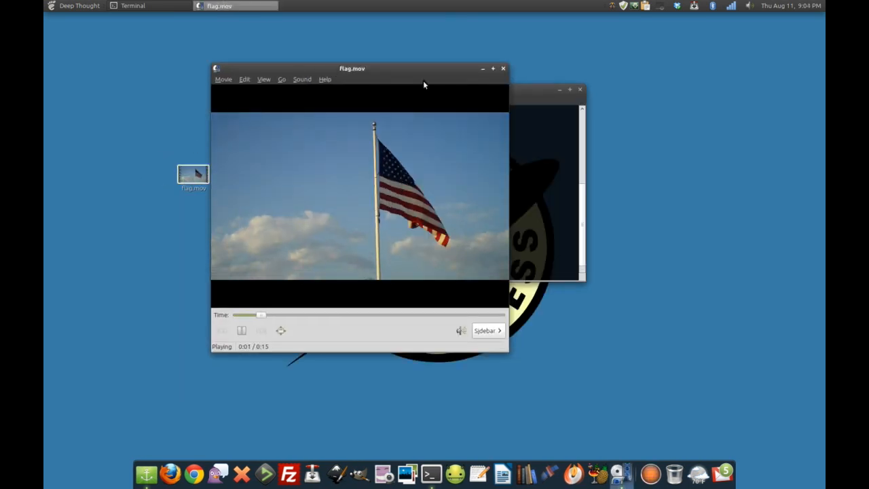
click(502, 68)
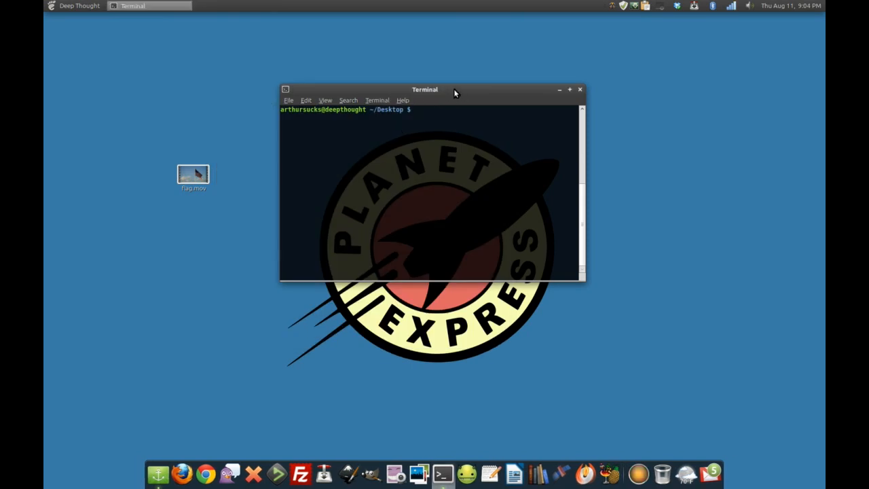
text(mktorrent)
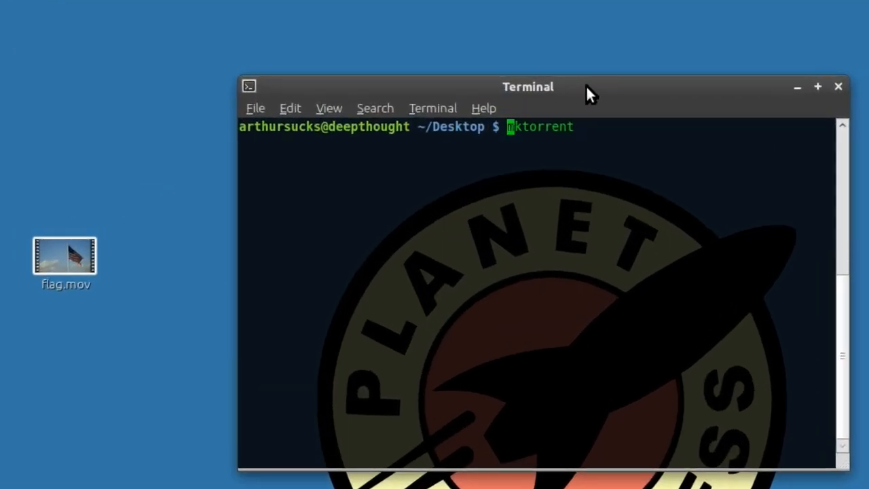
Run man mktorrent, read through its options to the copyright section, then quit with q
key(Return)
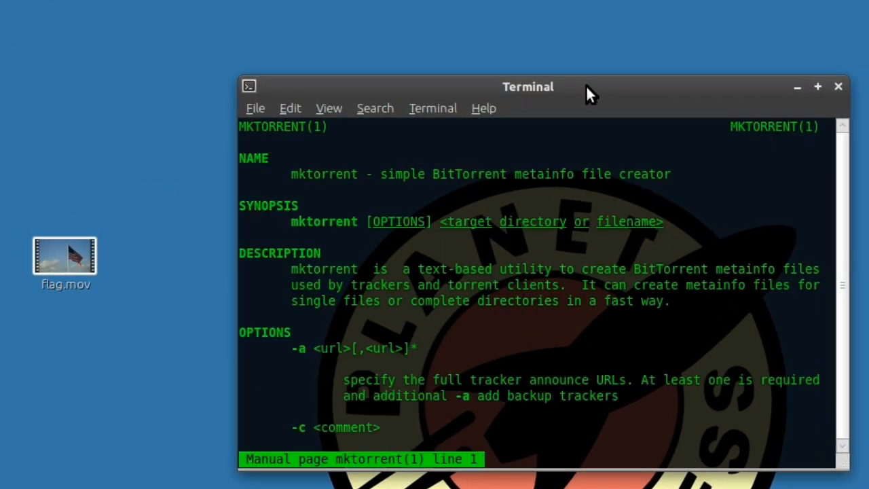
mouse_move(630, 187)
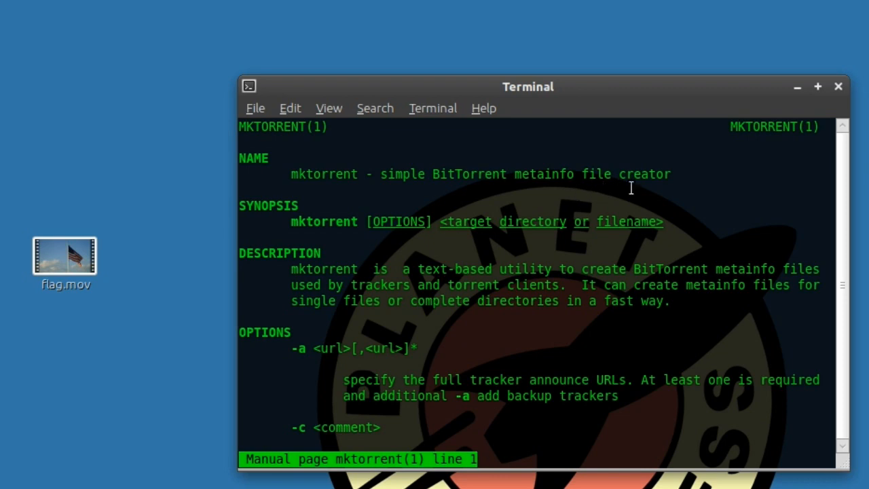
scroll(down, 3)
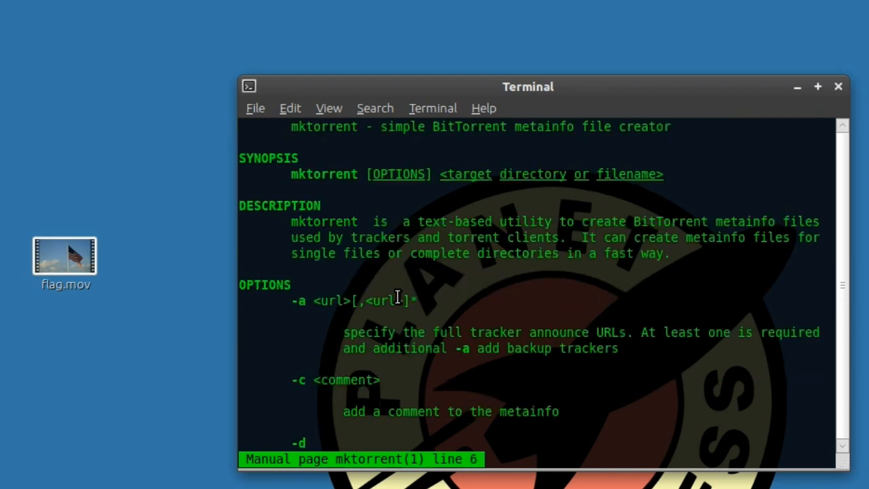
scroll(down, 3)
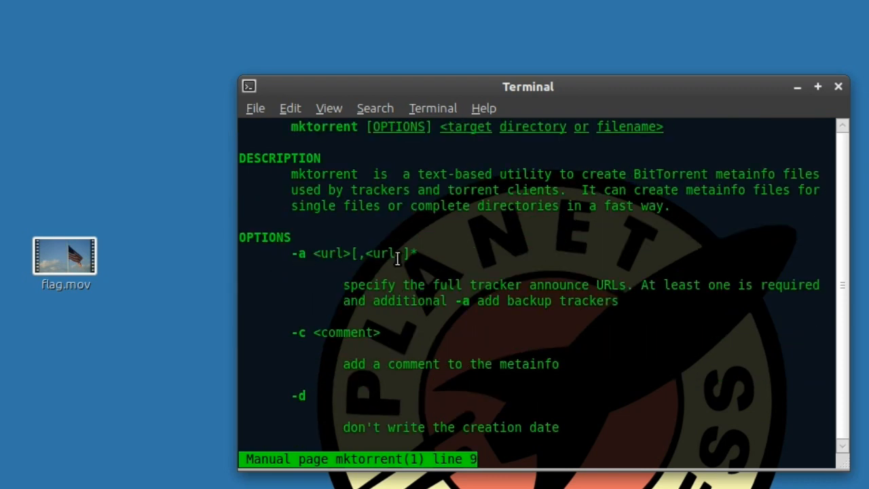
mouse_move(418, 326)
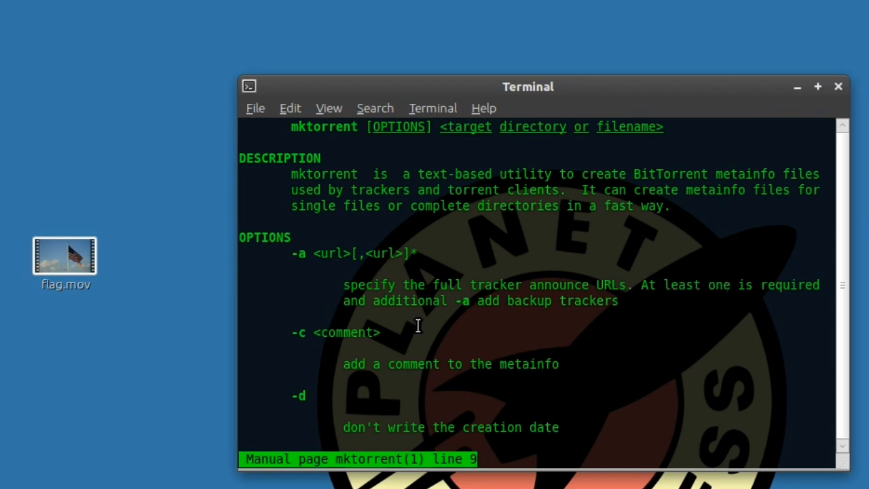
scroll(down, 3)
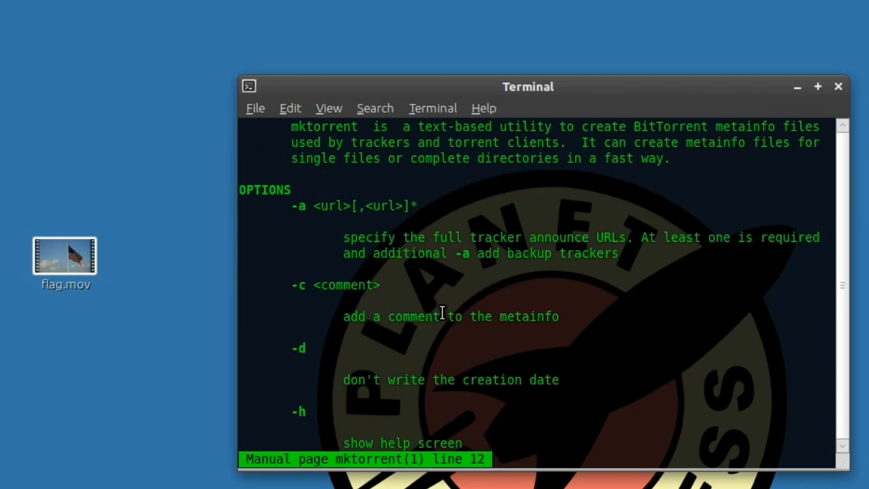
scroll(down, 3)
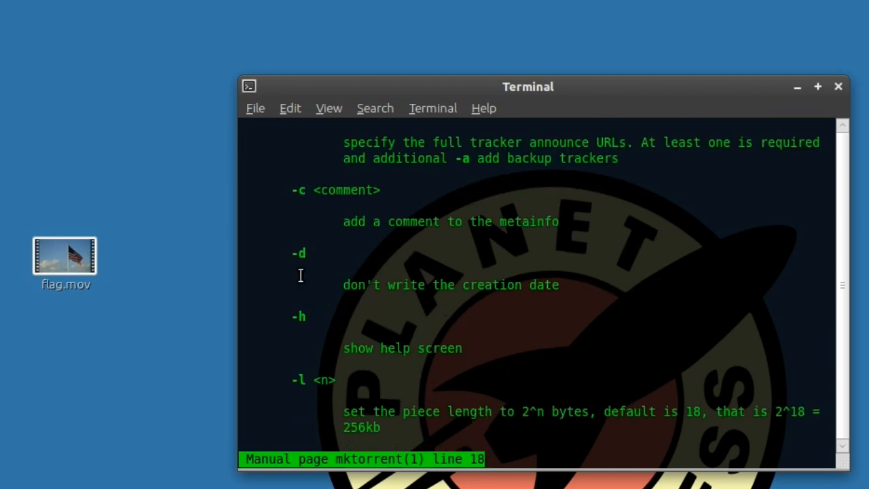
mouse_move(318, 323)
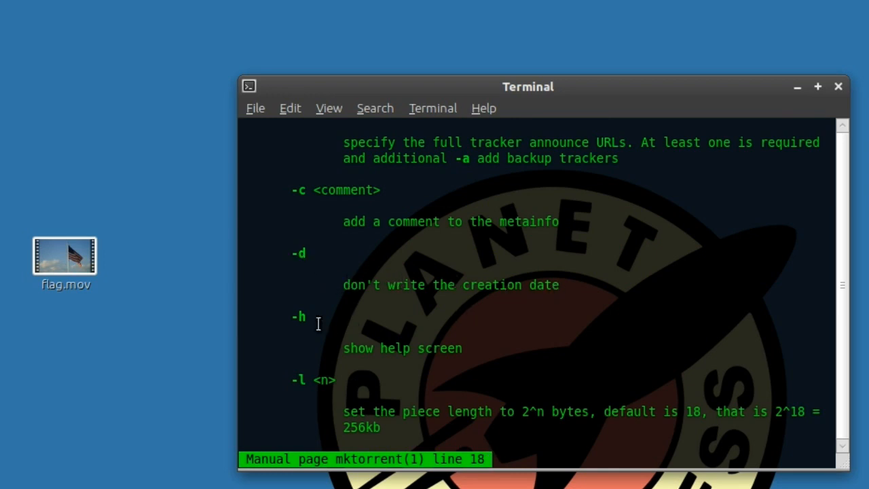
scroll(down, 3)
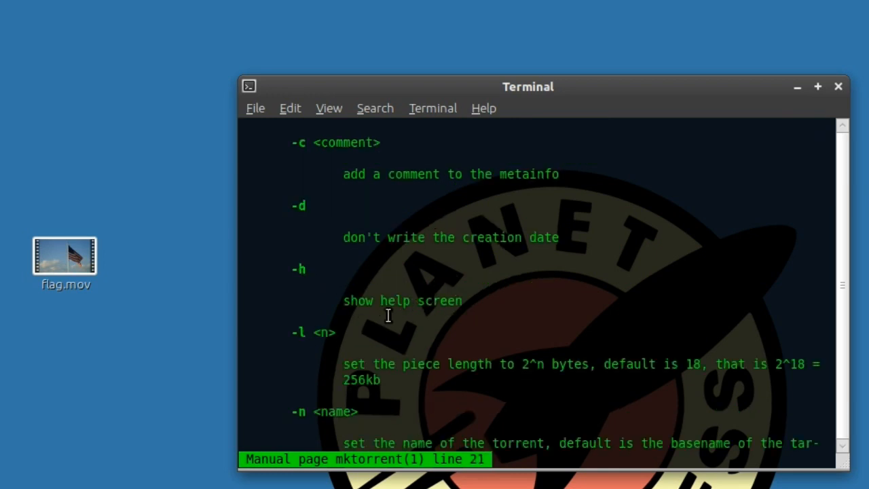
scroll(down, 3)
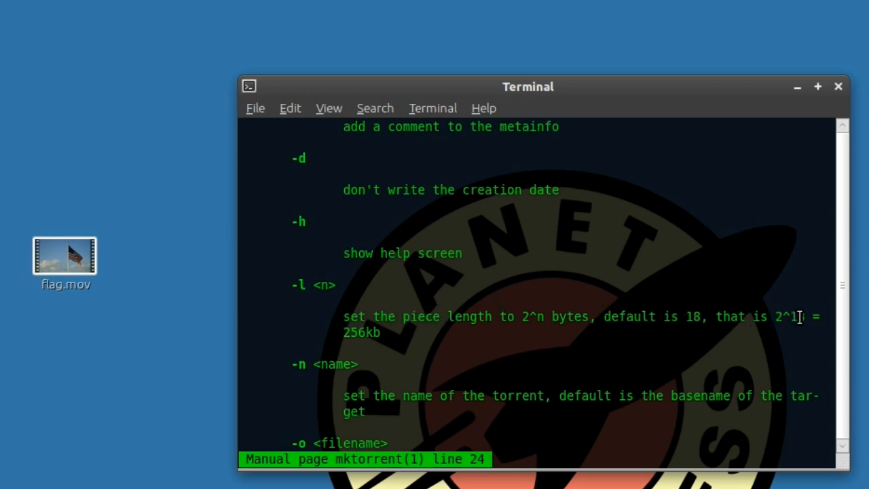
mouse_move(467, 310)
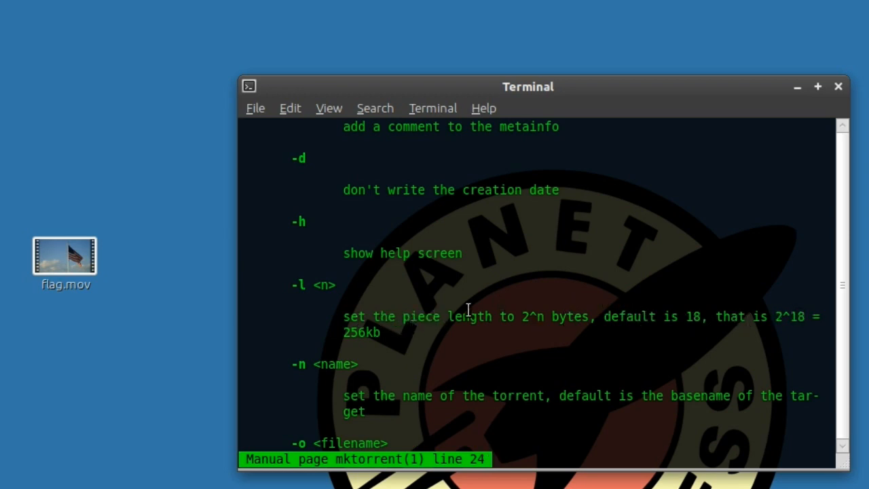
mouse_move(356, 315)
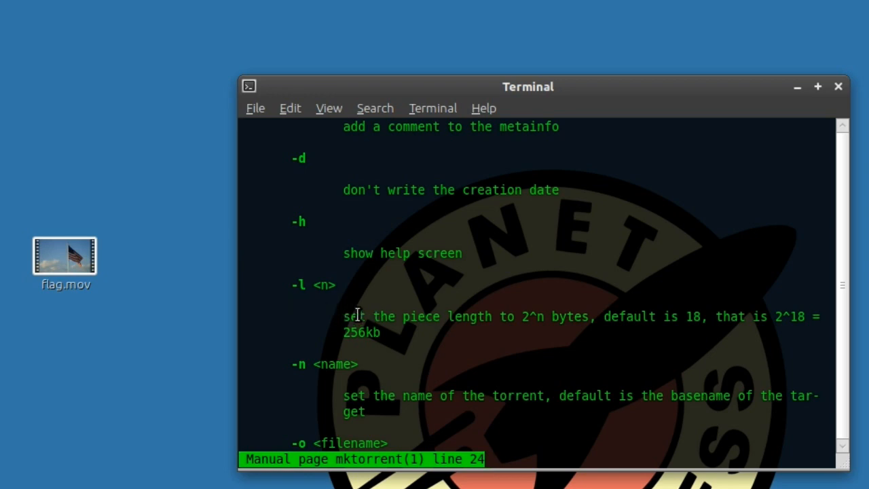
scroll(down, 3)
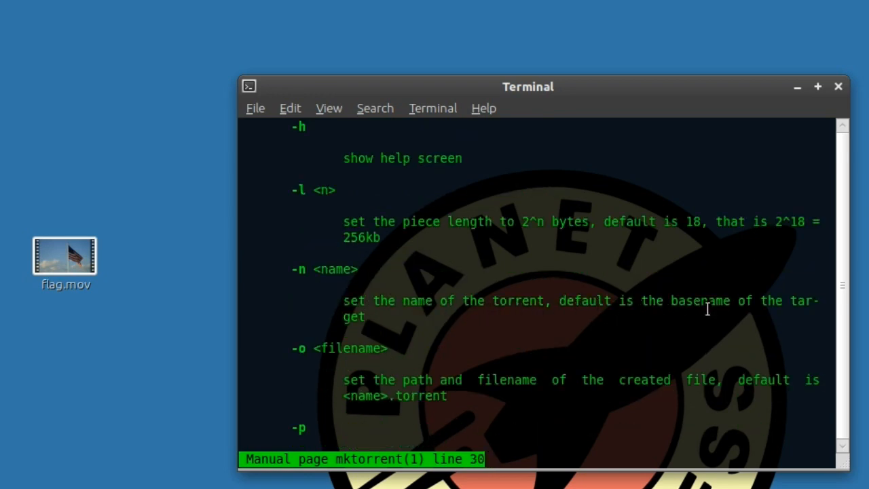
scroll(down, 3)
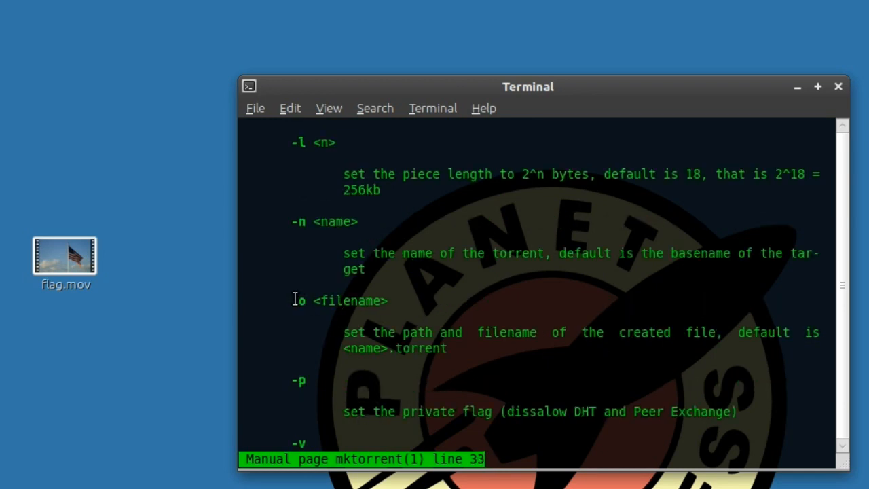
scroll(down, 3)
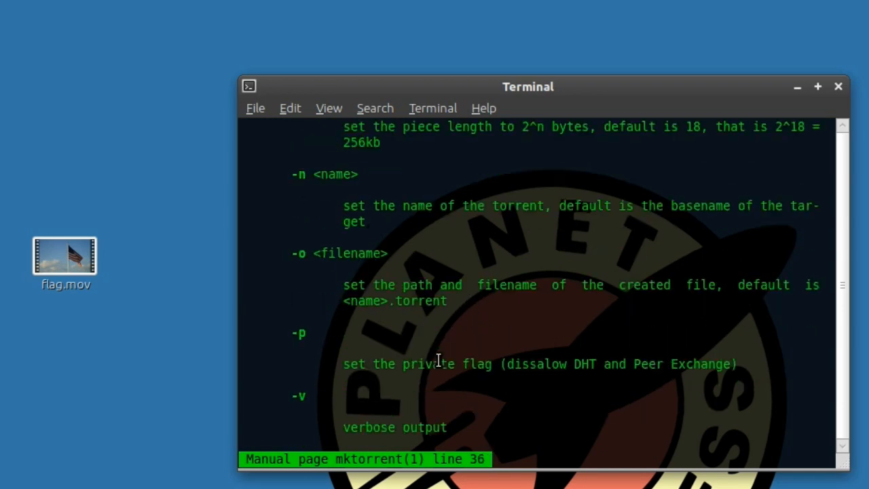
scroll(down, 3)
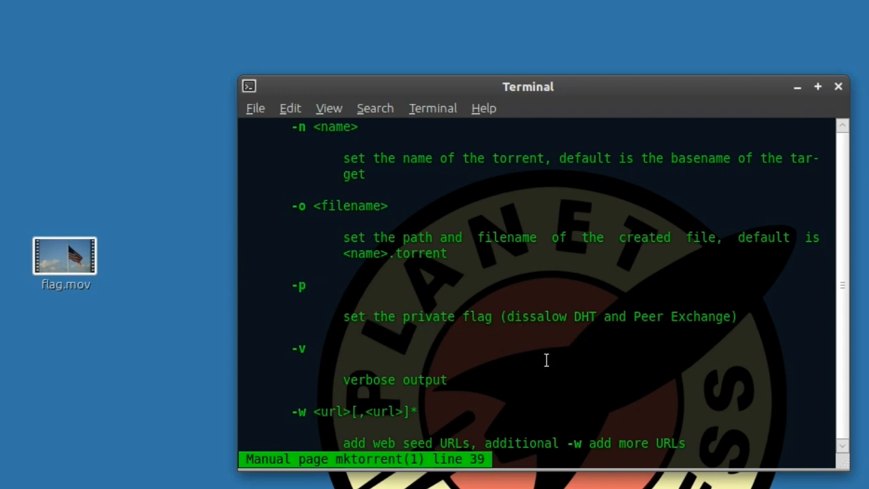
scroll(down, 3)
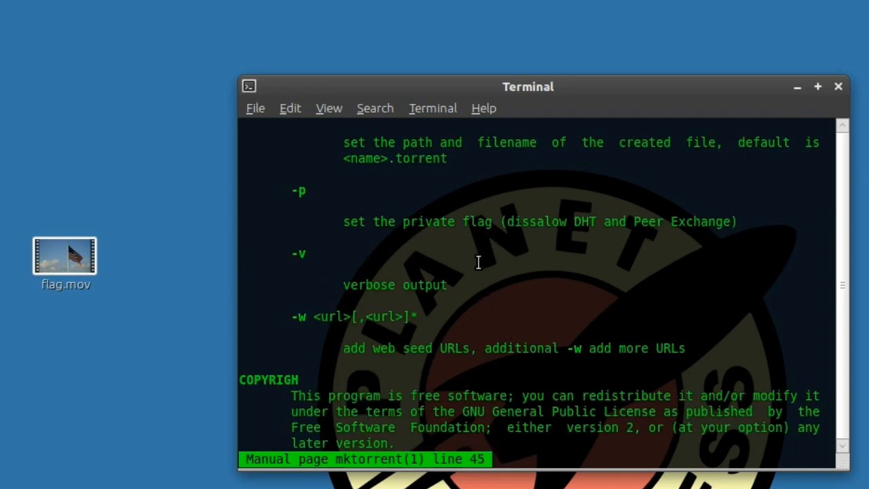
mouse_move(441, 306)
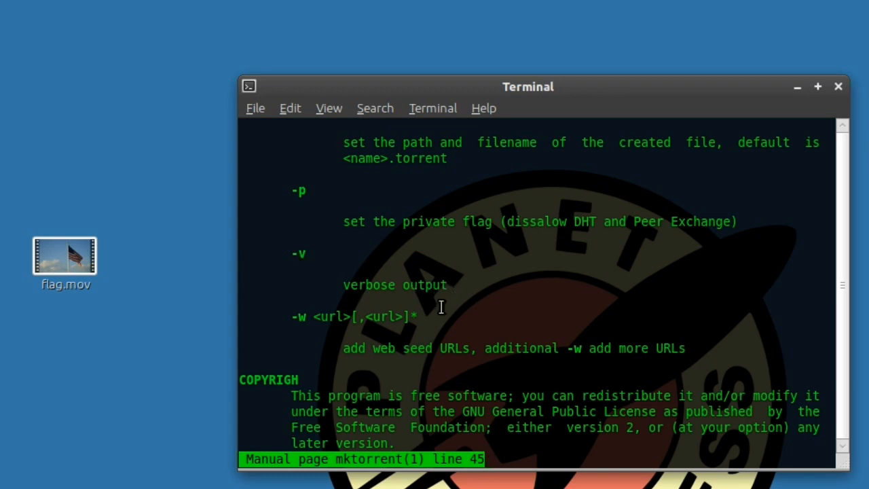
mouse_move(451, 326)
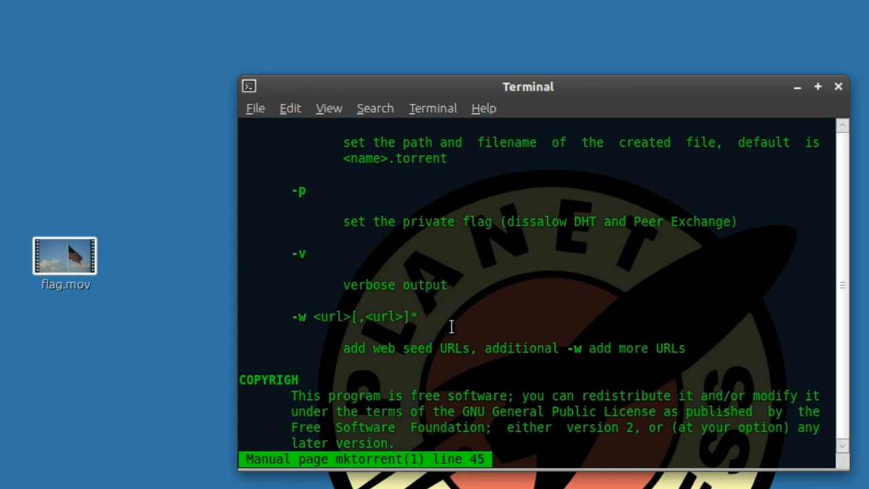
mouse_move(530, 325)
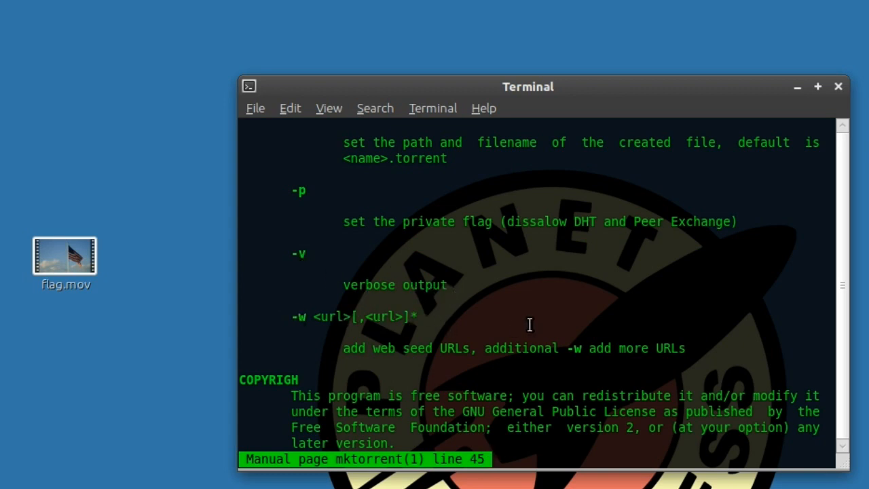
key(q)
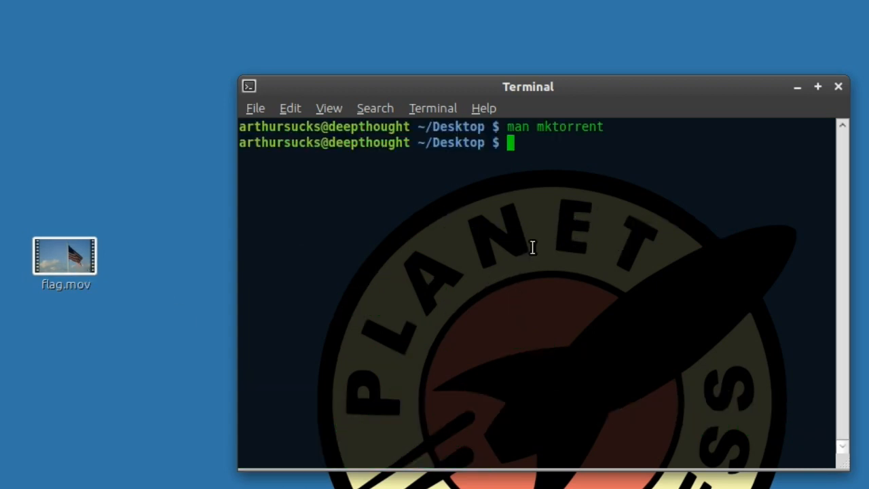
text(mk)
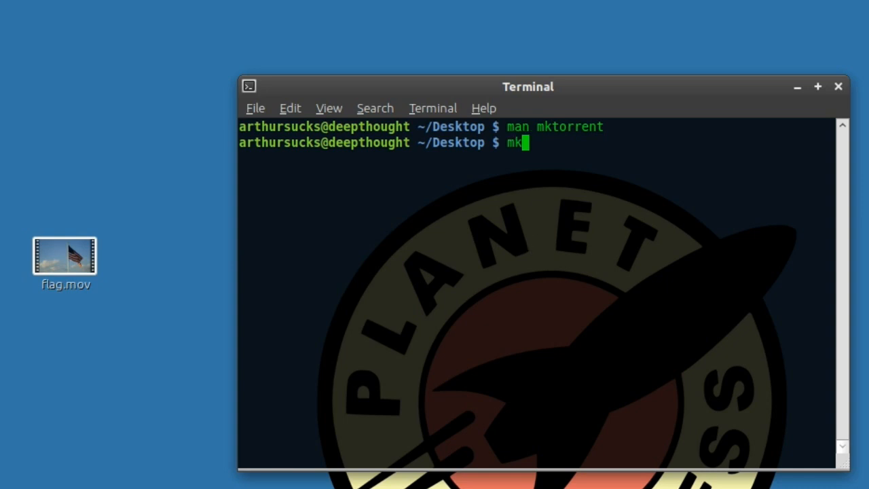
text(torrent)
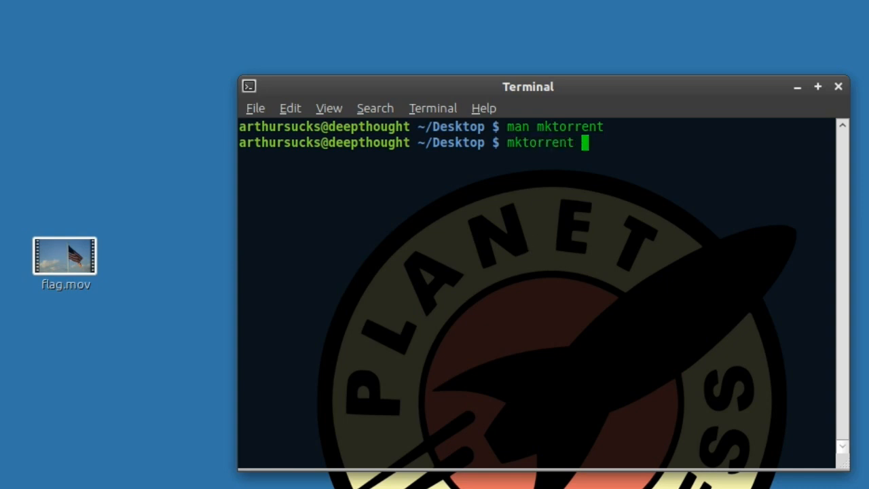
text(-)
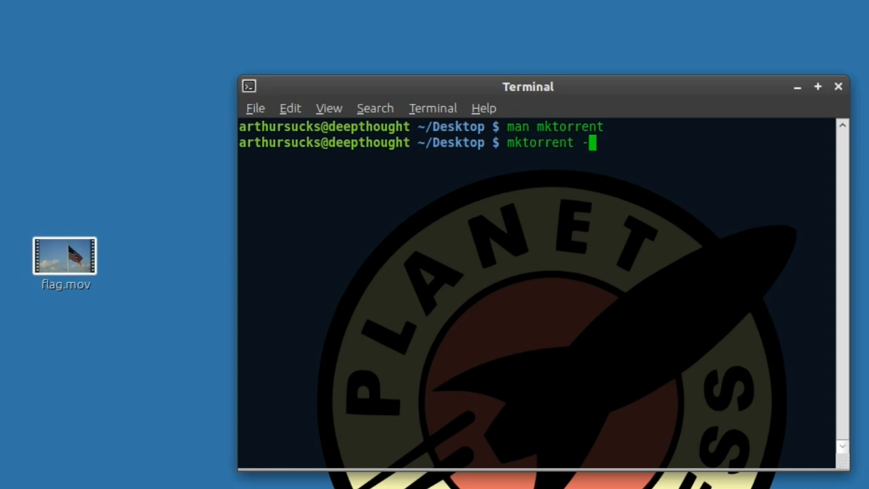
text(a)
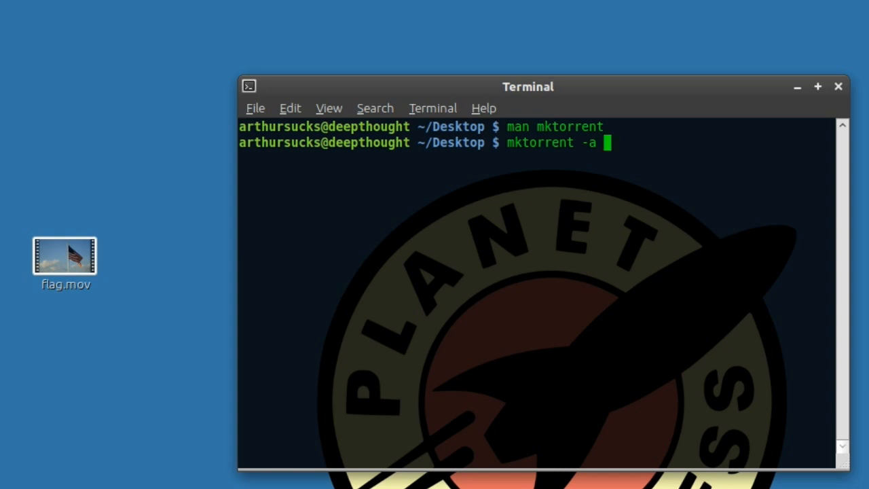
text(http:/)
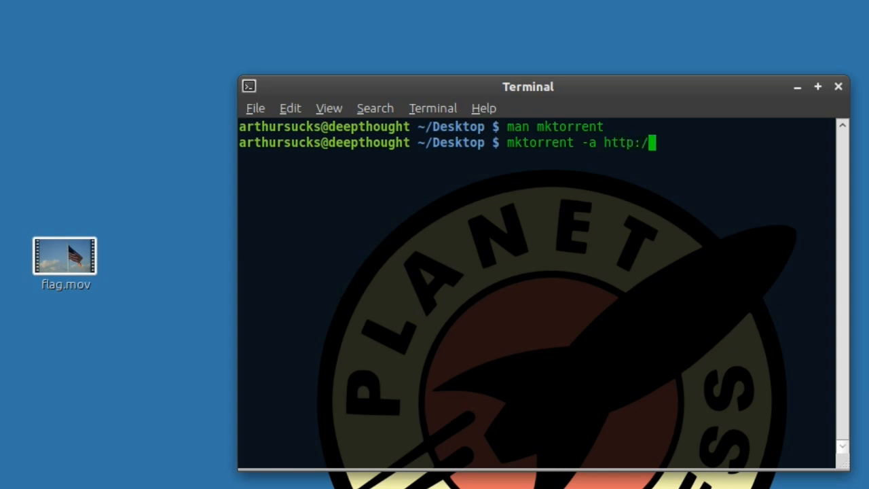
text(/get.arth)
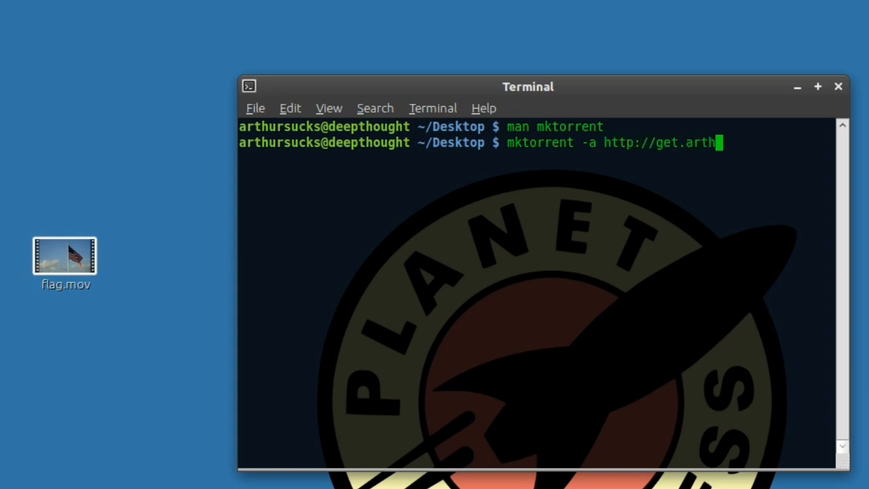
text(ursucks.com)
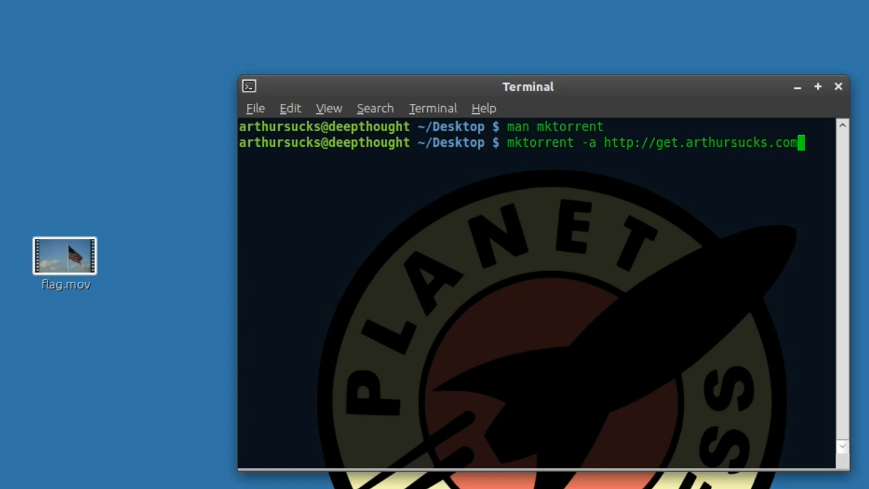
text(/tracker)
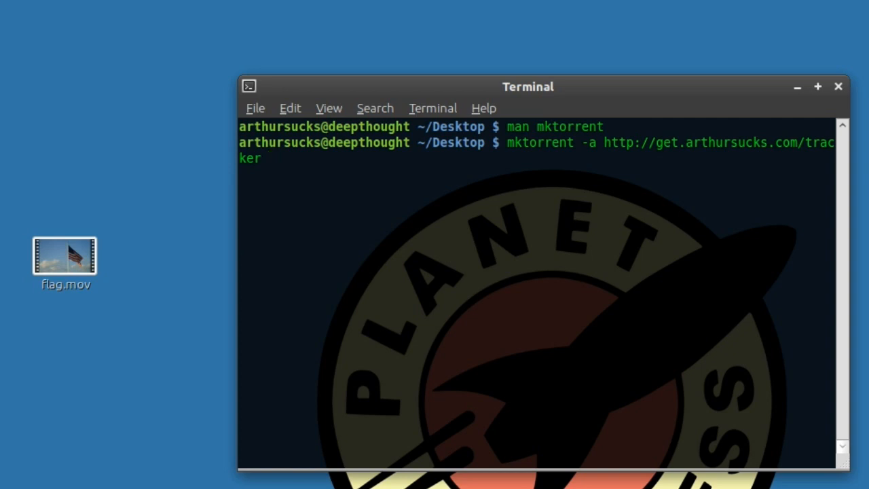
Add -o flag.torrent and source flag.mov, then run it to hash and write the torrent
text(-o)
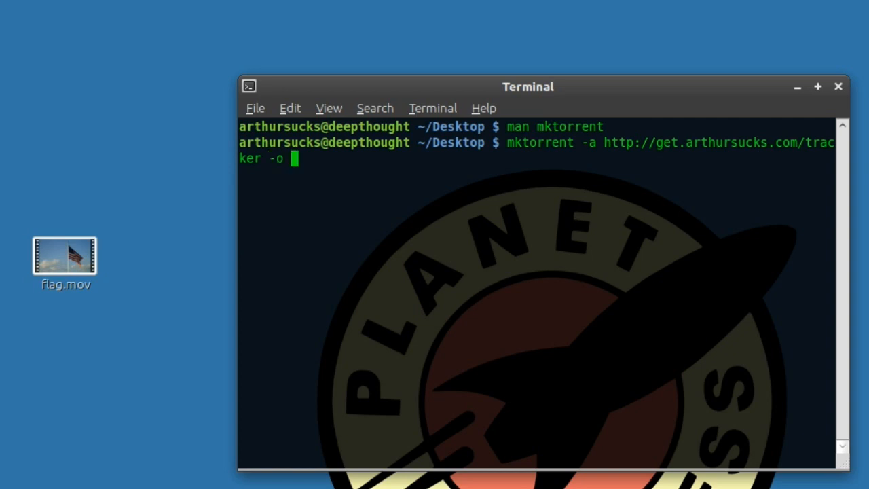
text(f)
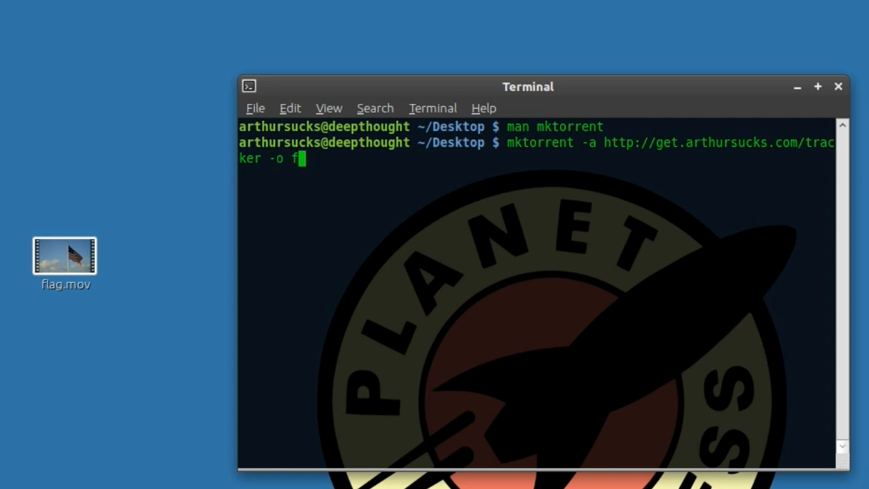
text(lag.t)
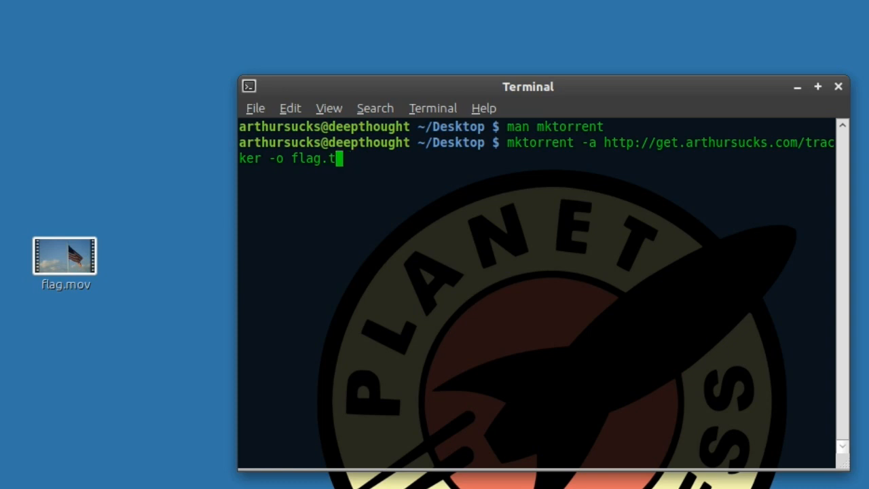
text(orrent)
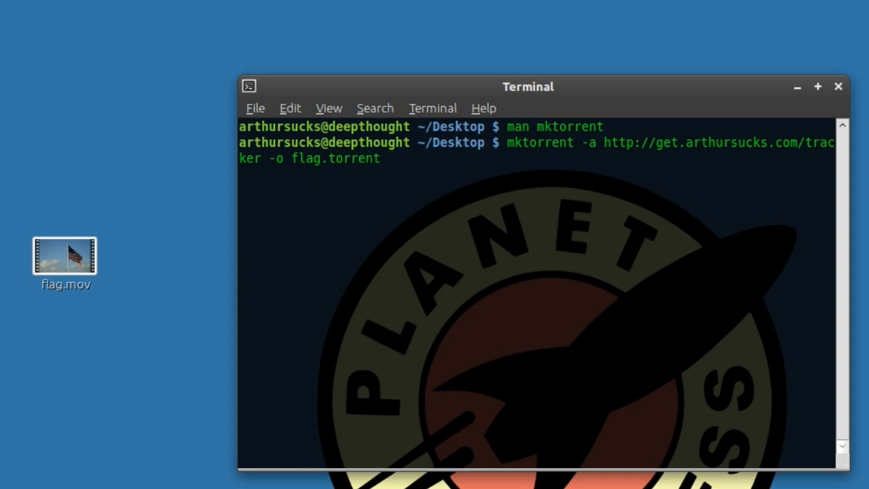
text(g)
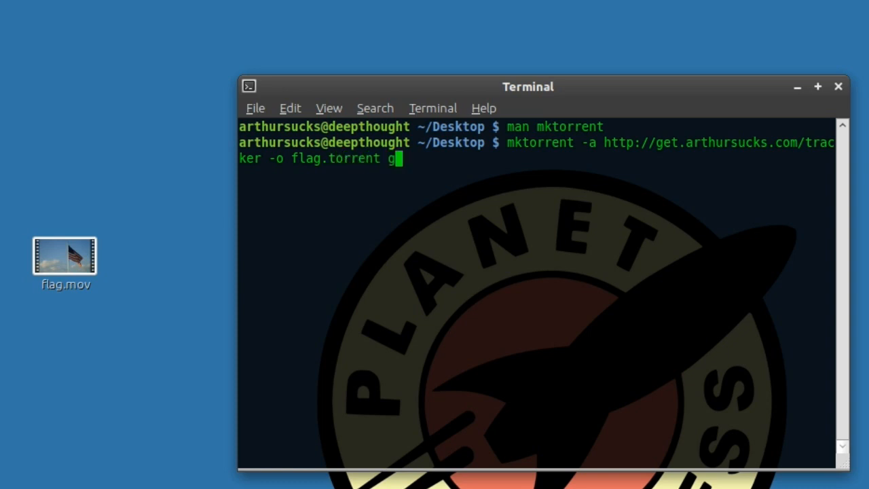
text(l)
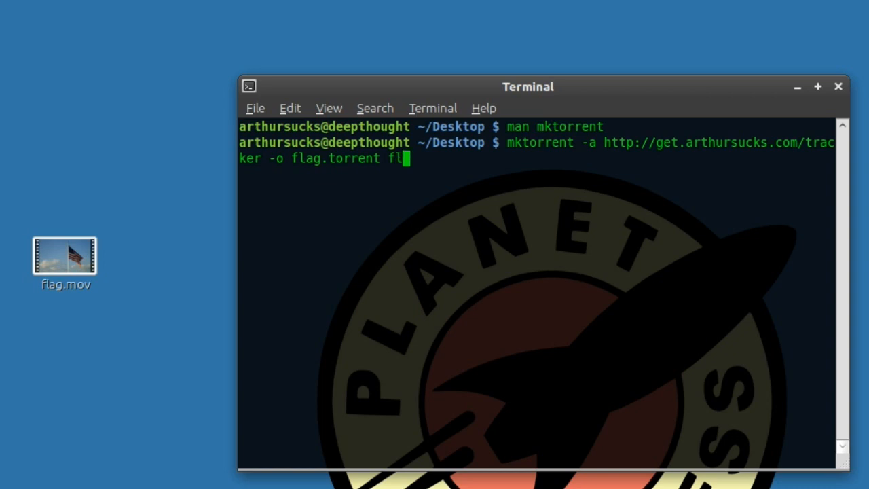
text(ag.mov)
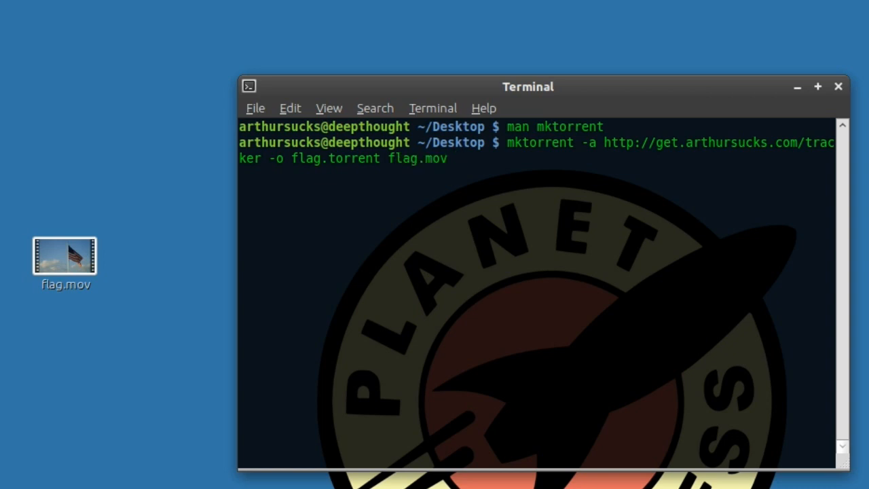
key(Return)
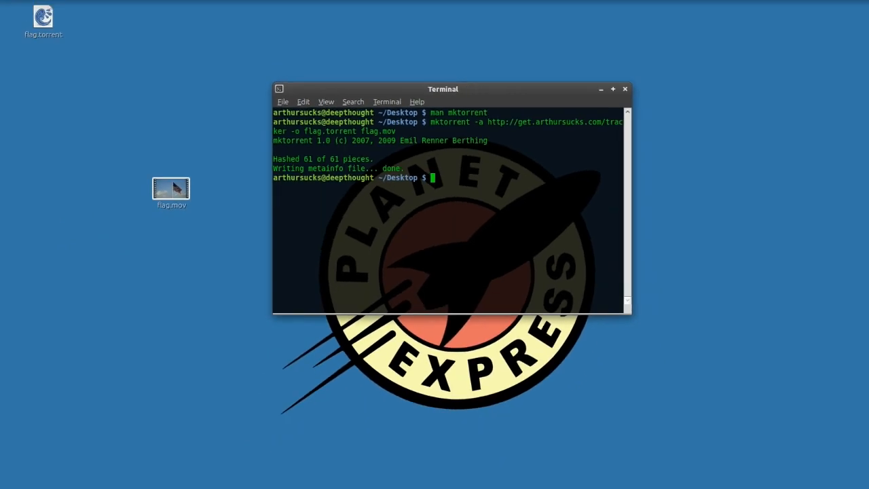